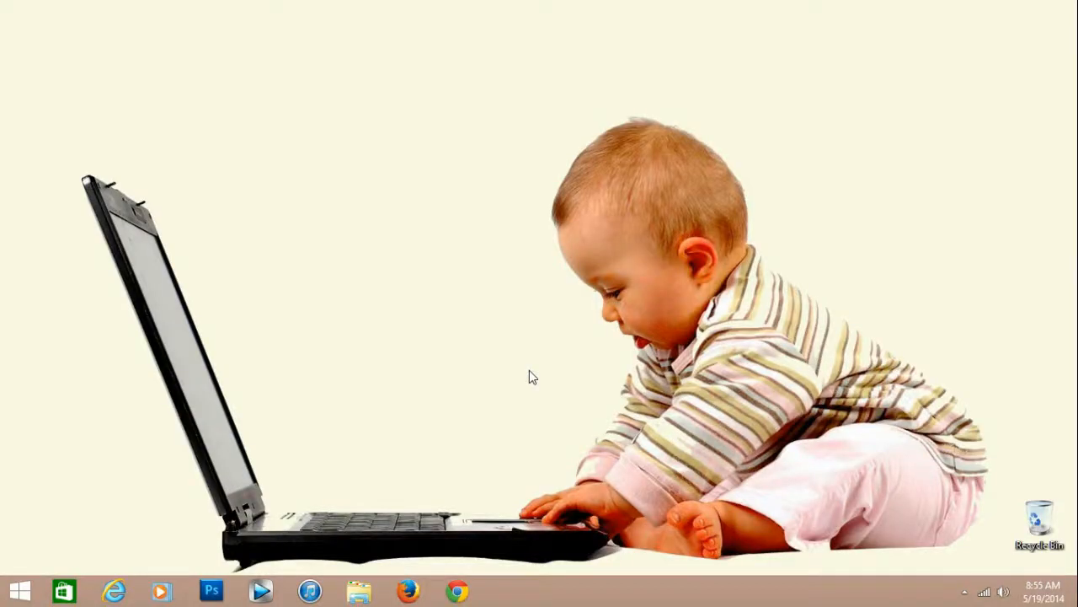
pyautogui.moveTo(531, 381)
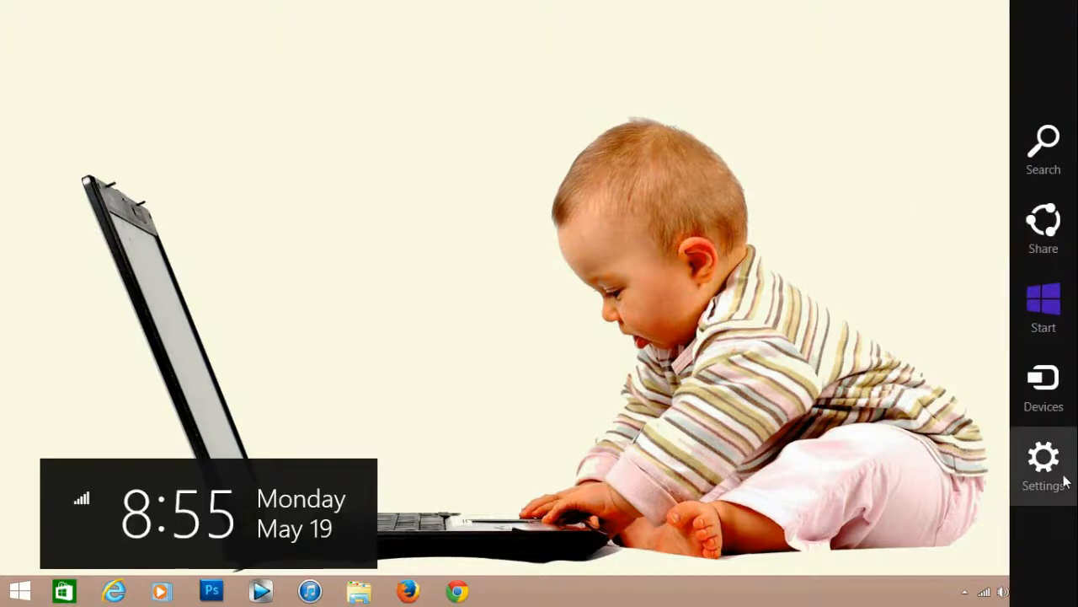
# - Reach PC settings through the Settings charm's Change PC settings option
pyautogui.click(1043, 459)
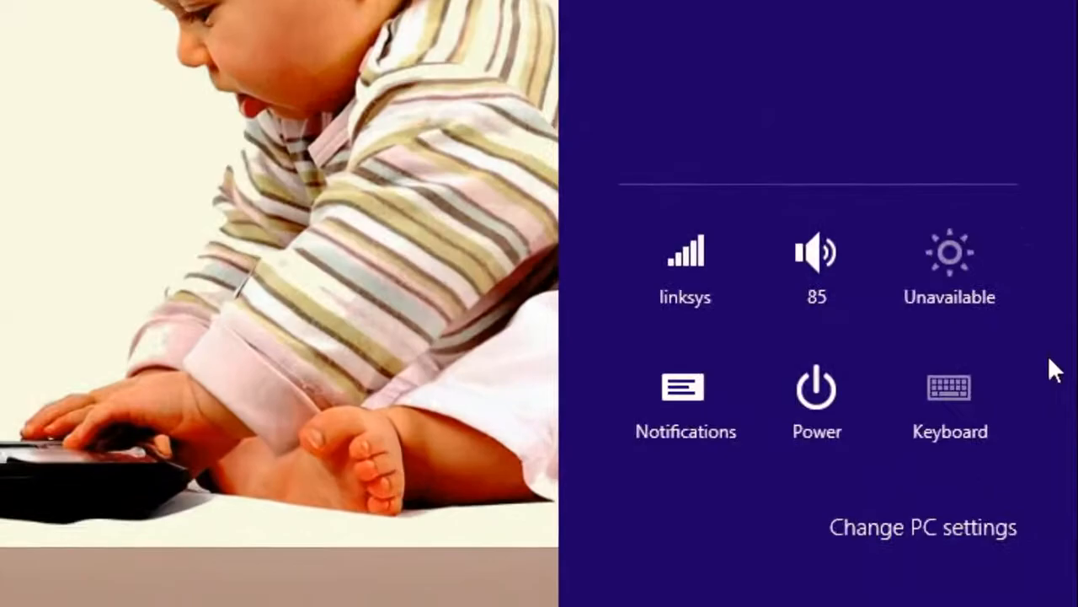
pyautogui.click(923, 526)
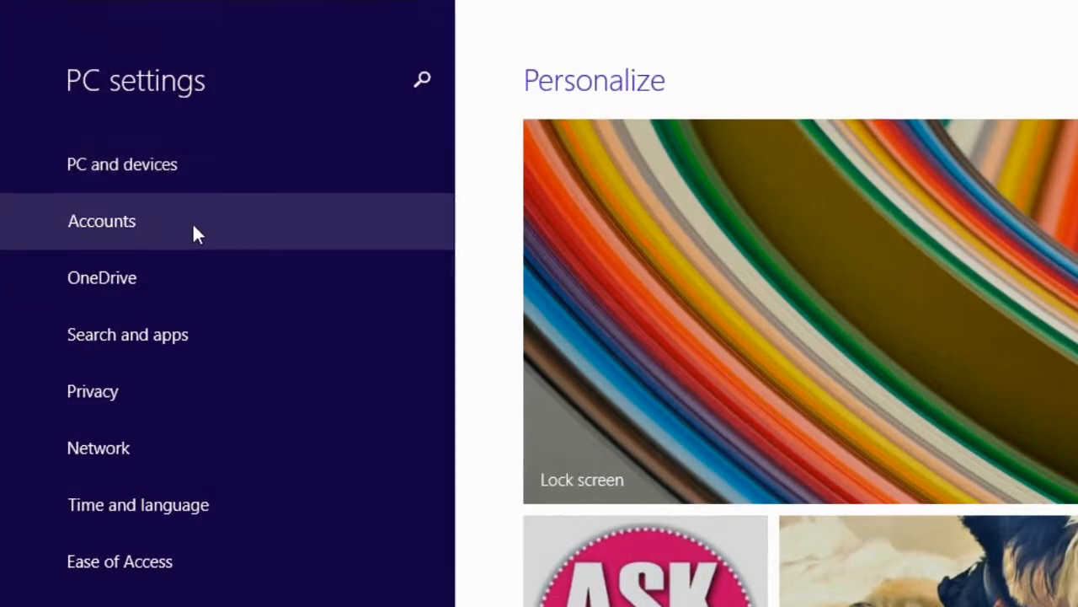
# - Start adding a new account from the Accounts section's Other accounts
pyautogui.click(101, 220)
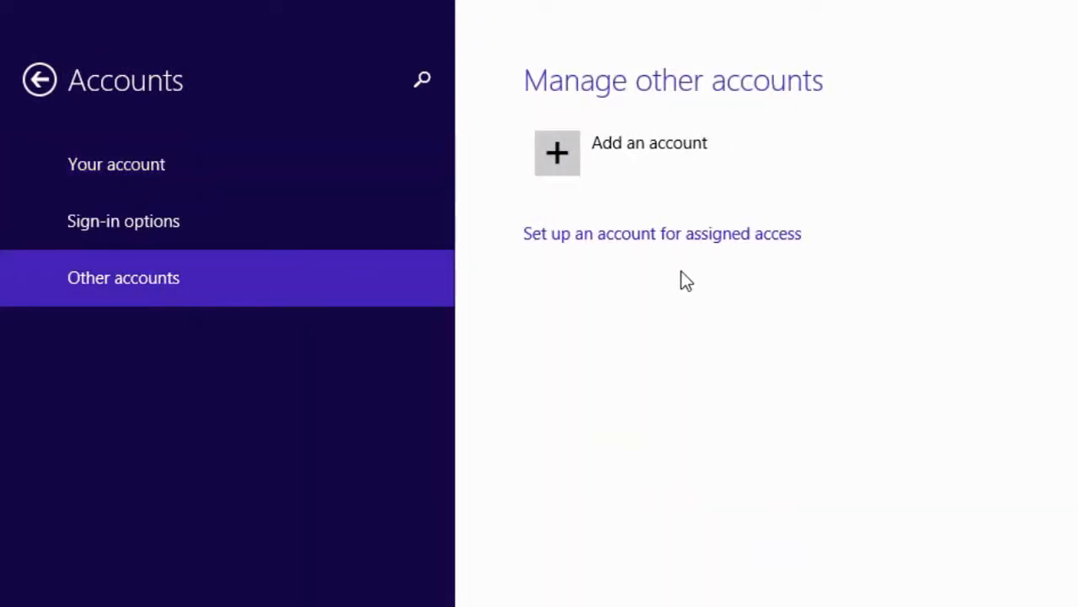
pyautogui.moveTo(671, 278)
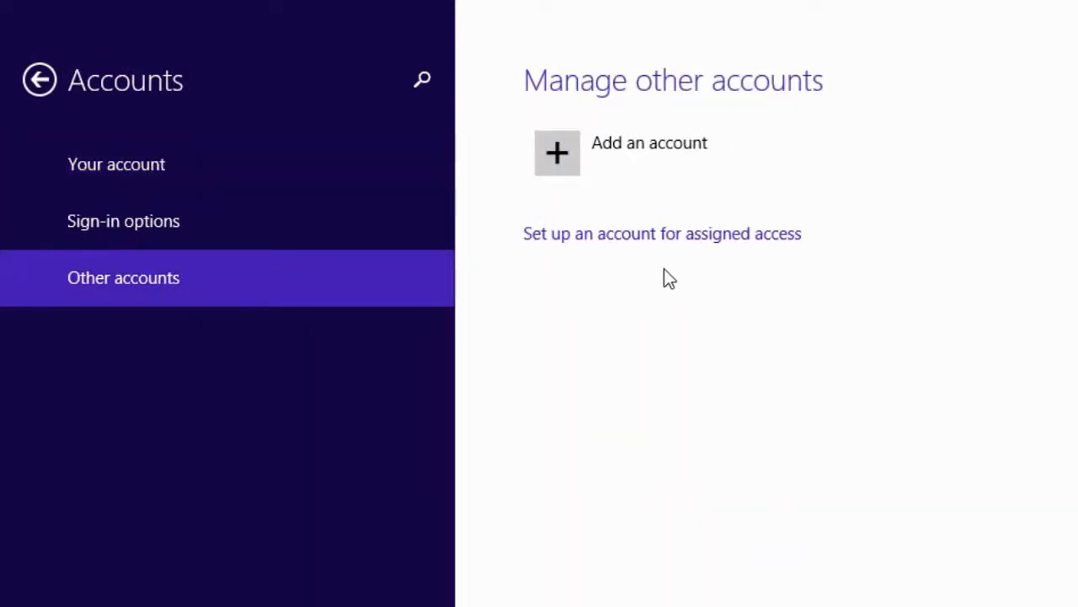
pyautogui.moveTo(661, 272)
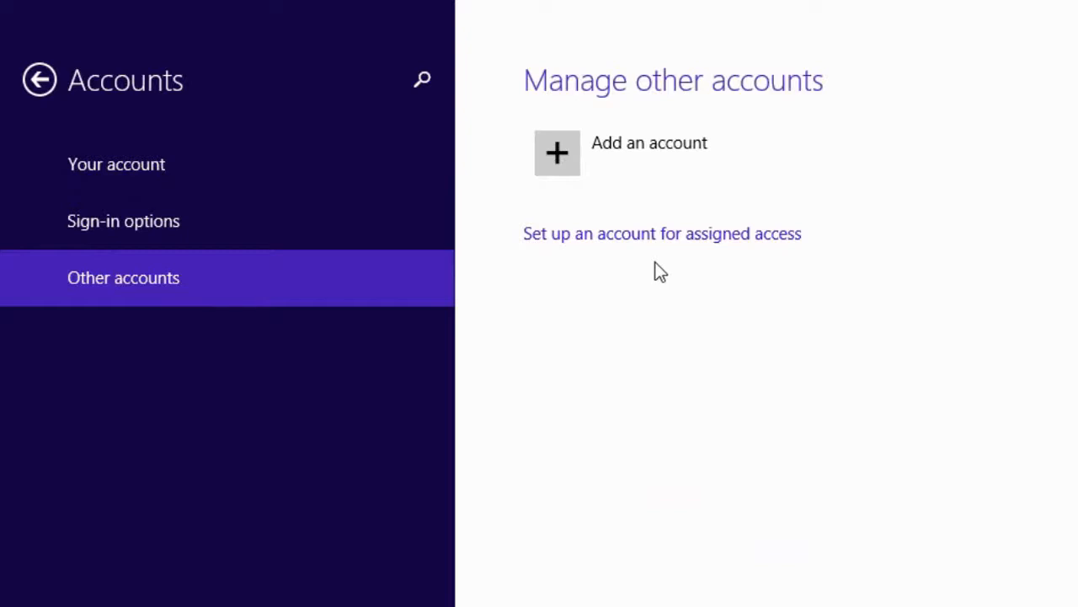
pyautogui.click(557, 152)
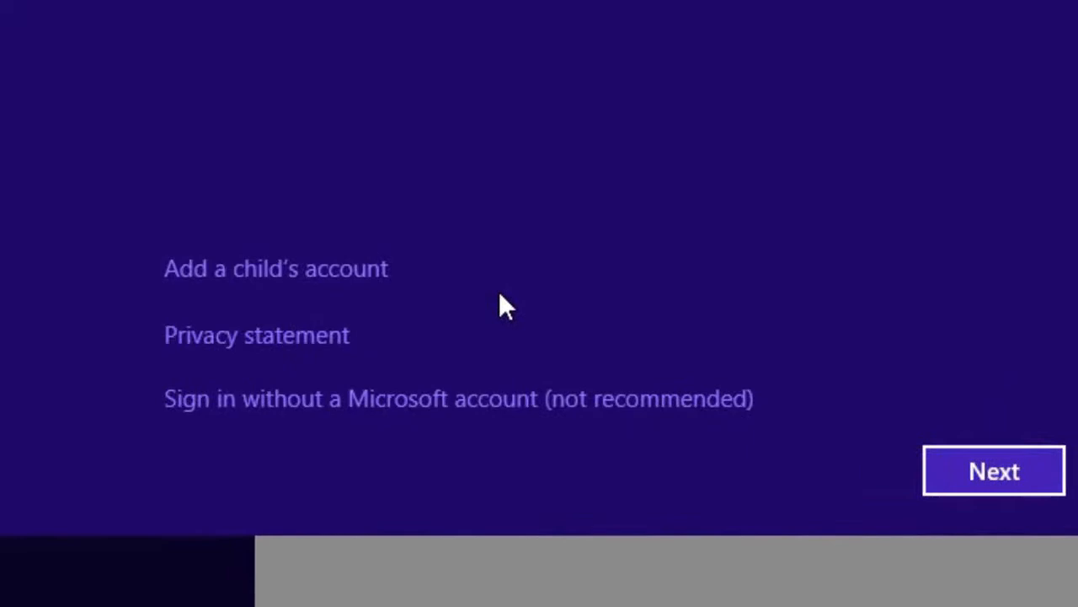
# - Choose a child's account without an email address
pyautogui.click(276, 268)
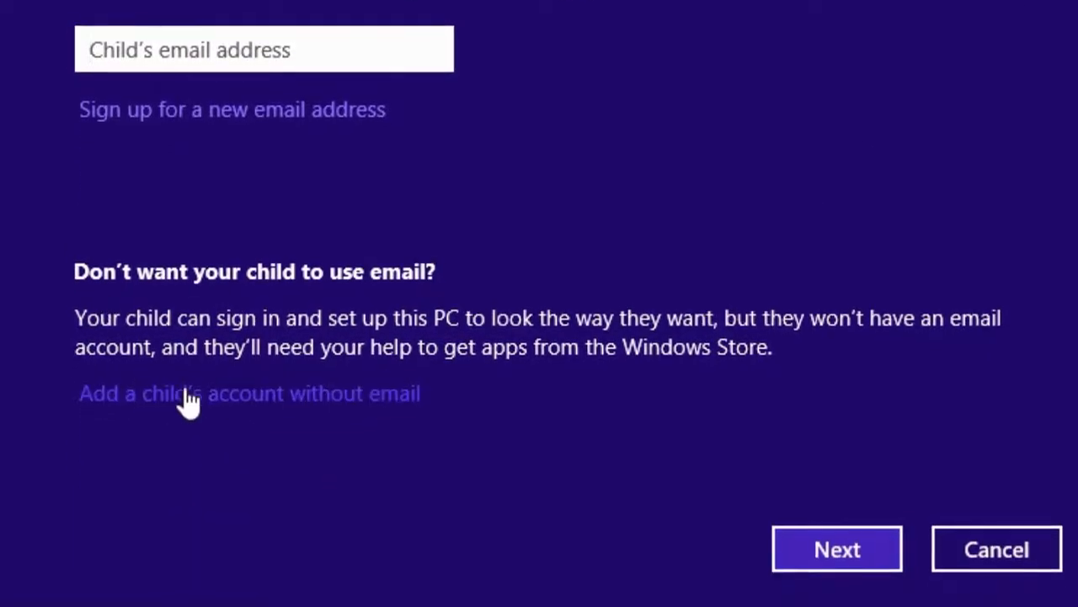
pyautogui.click(250, 393)
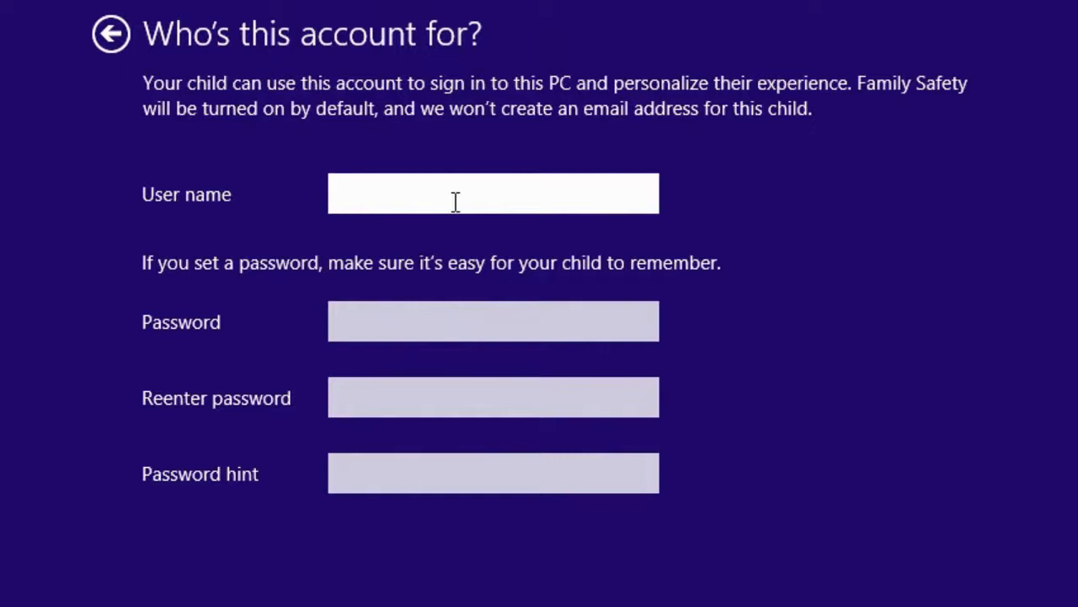
# - Enter user name Nikki, a matching password and hint 'ni', which gets rejected
pyautogui.write('Nikki')
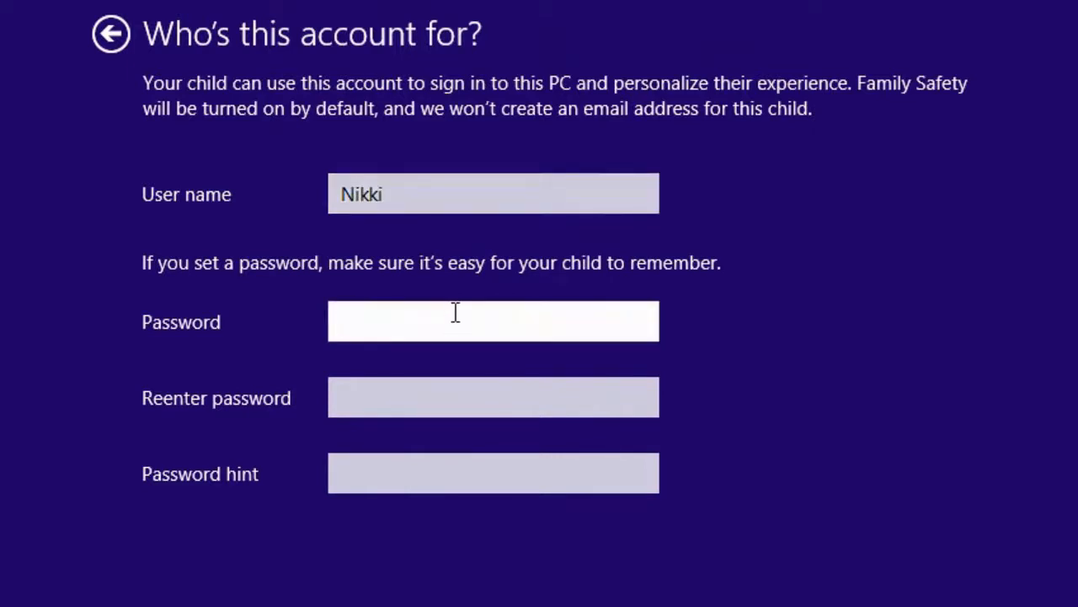
pyautogui.click(492, 320)
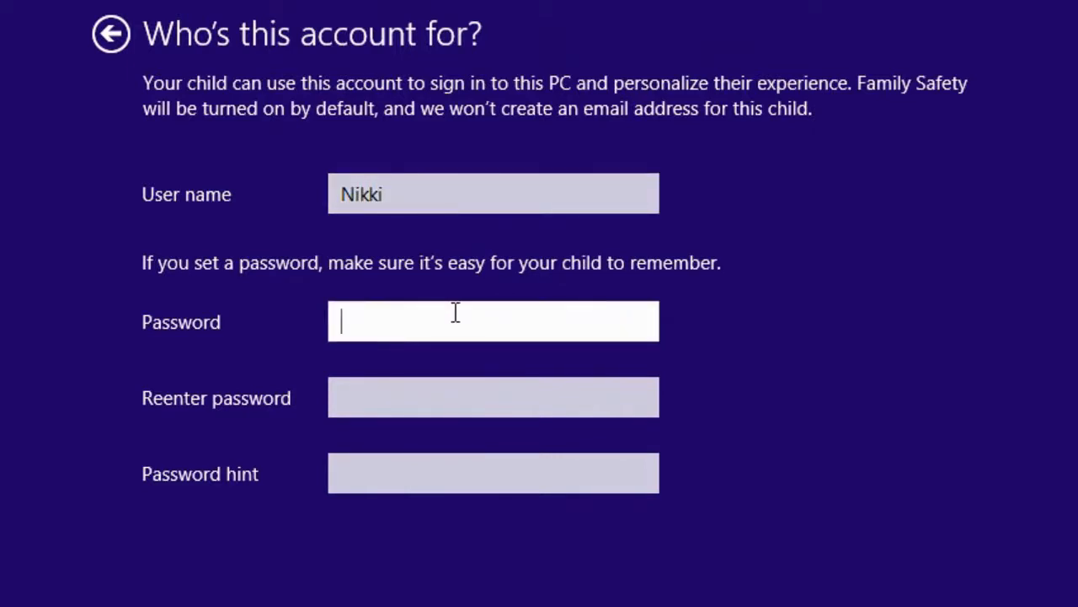
pyautogui.write('•')
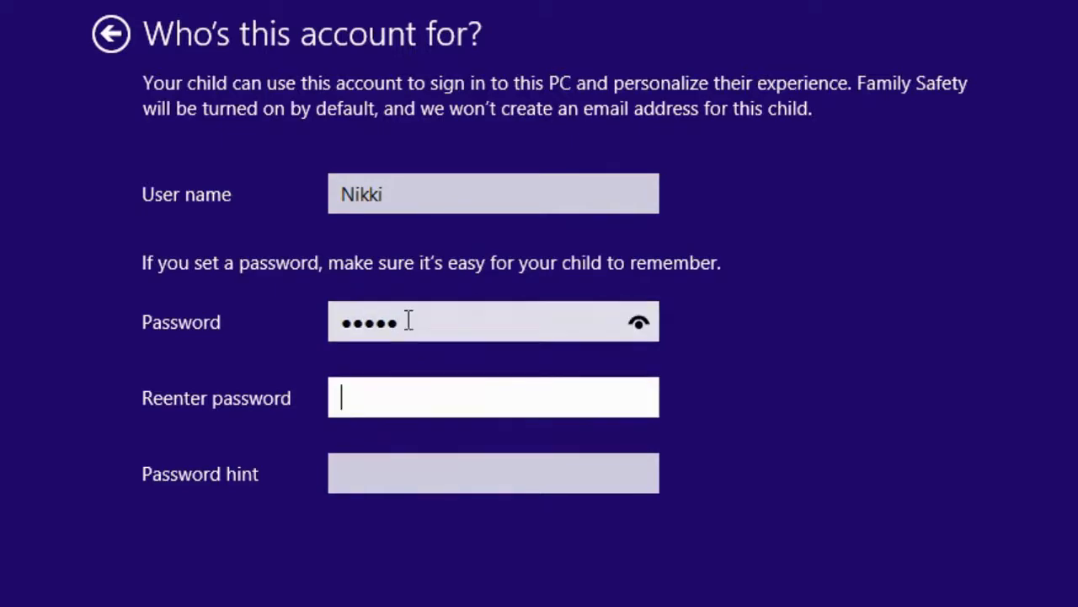
pyautogui.write('•••••')
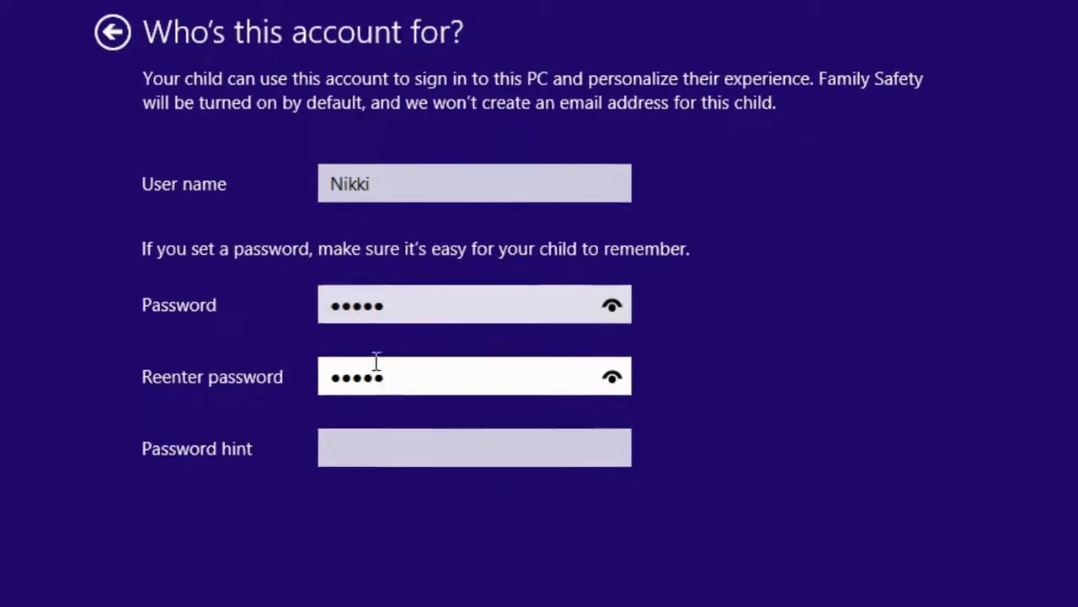
pyautogui.write('nikki')
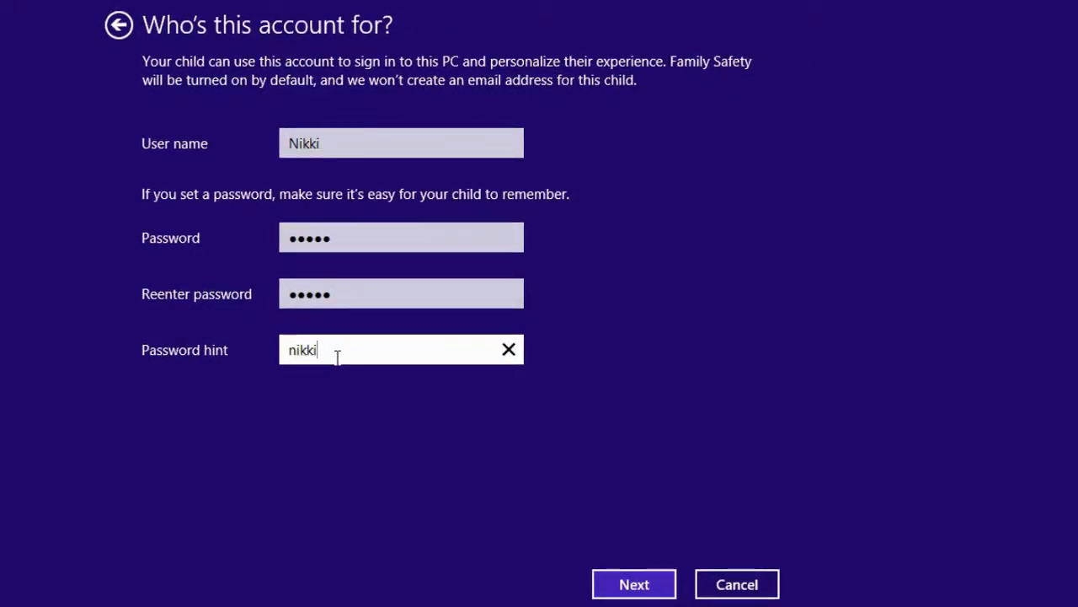
pyautogui.click(634, 584)
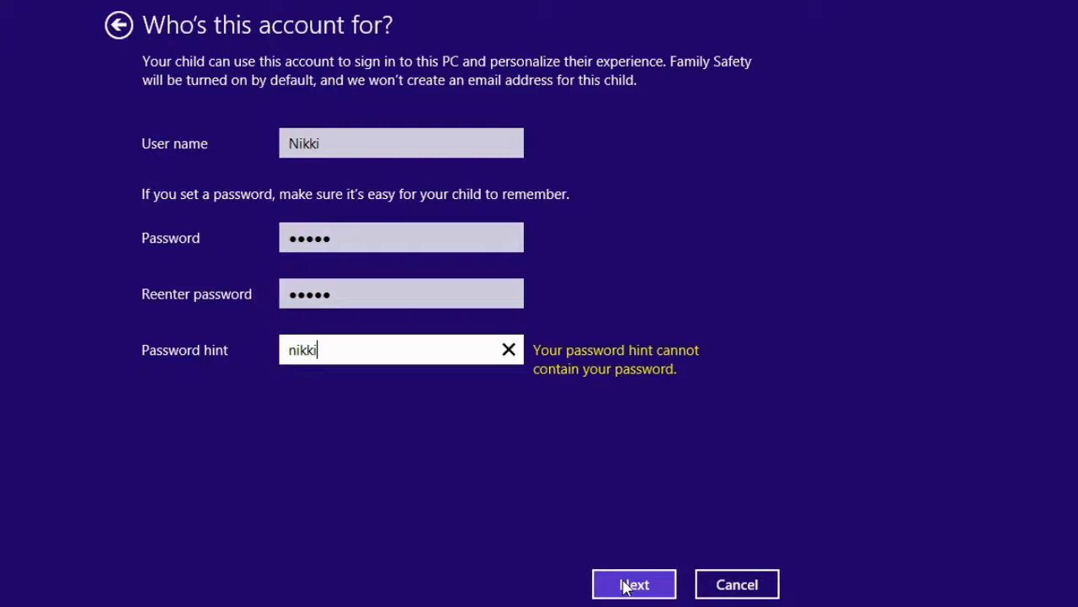
# - Replace the rejected password hint with 'niki'
pyautogui.doubleClick(302, 349)
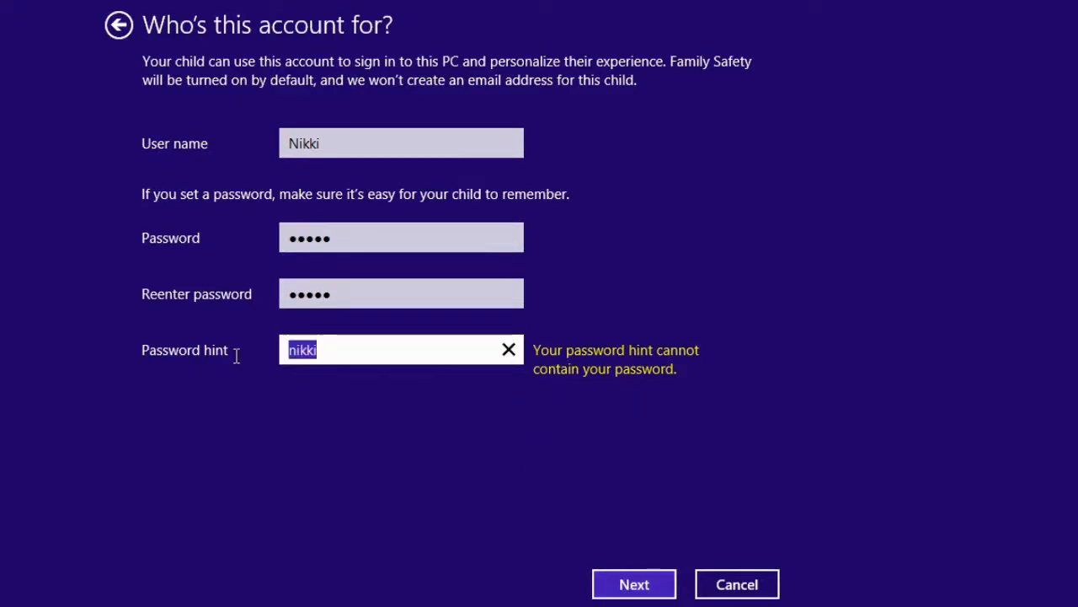
pyautogui.click(509, 349)
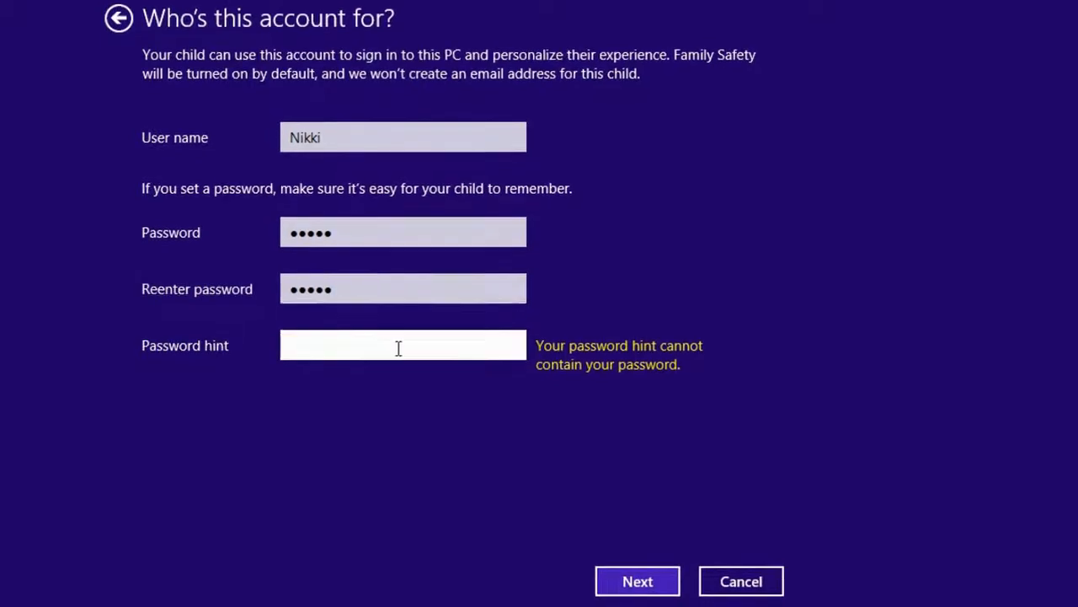
pyautogui.write('niki')
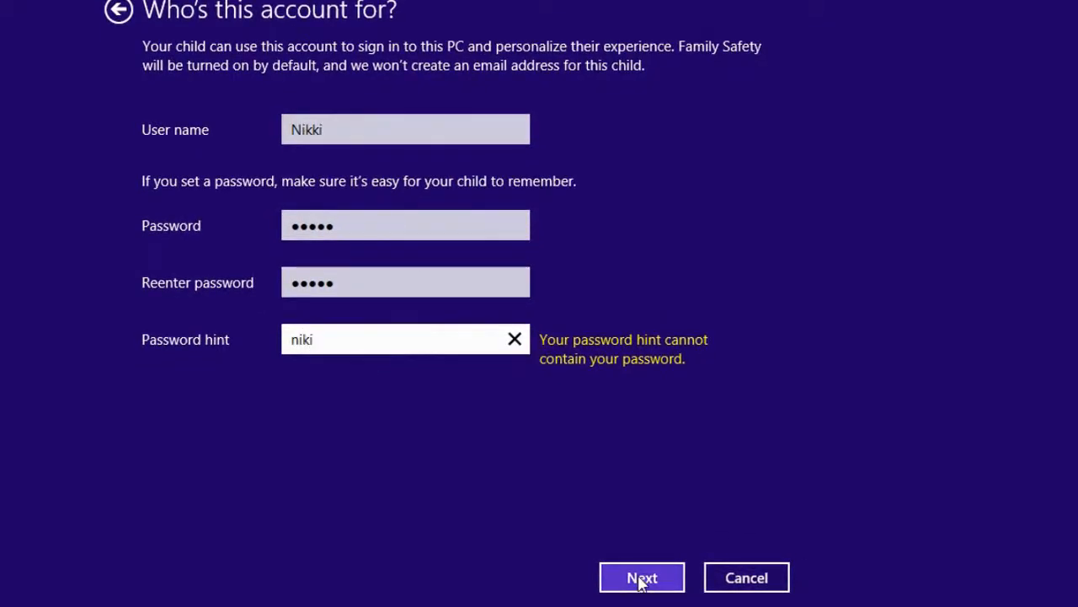
# - Create the account, review Nikki's Child – Local Account entry, then return to Accounts
pyautogui.click(642, 577)
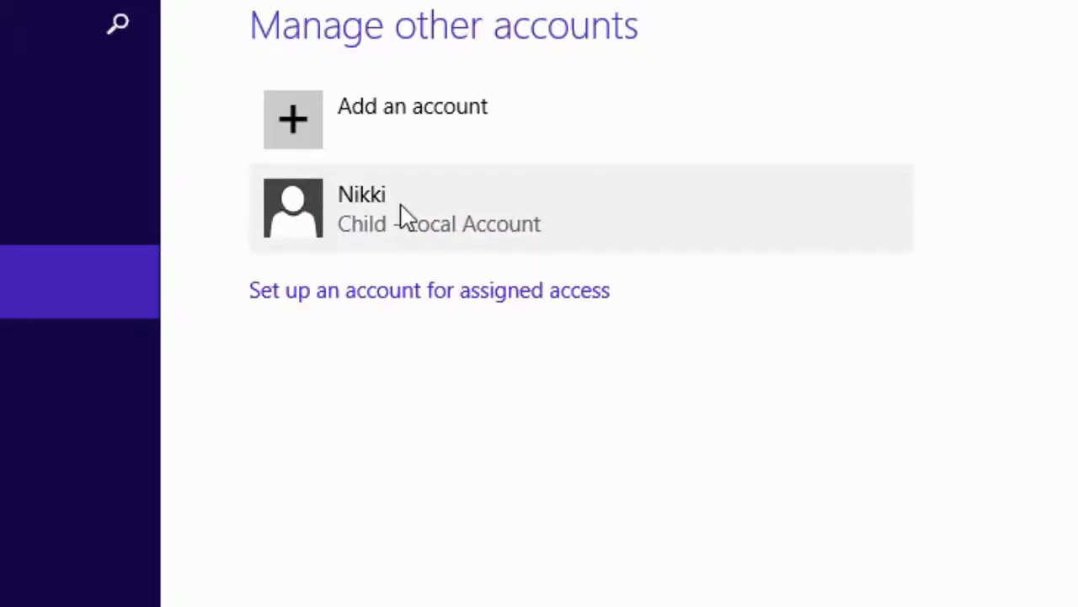
pyautogui.click(405, 209)
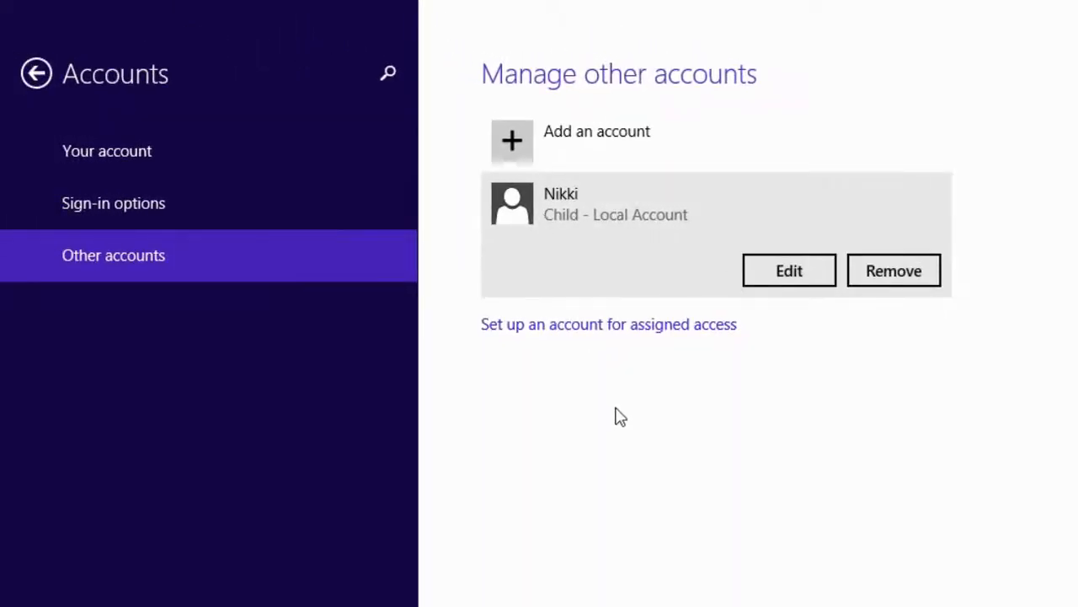
pyautogui.moveTo(789, 270)
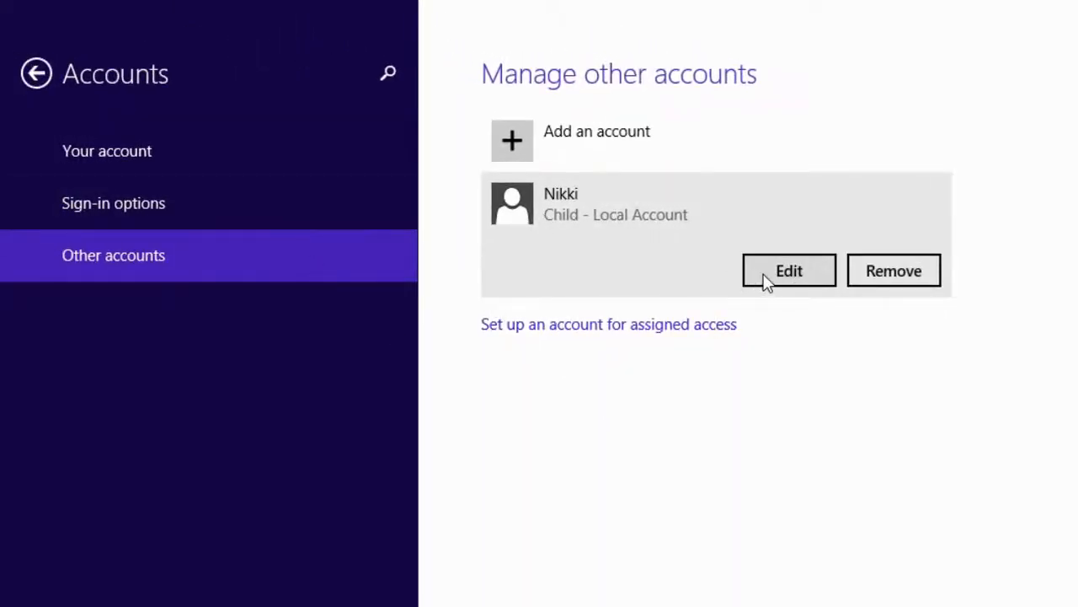
pyautogui.click(788, 270)
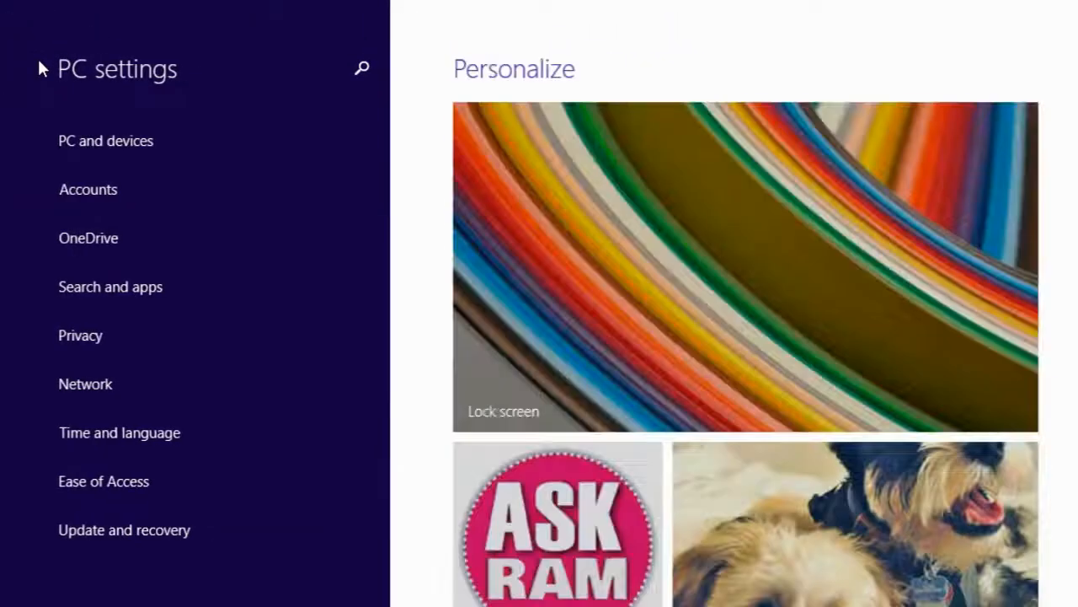
pyautogui.click(87, 189)
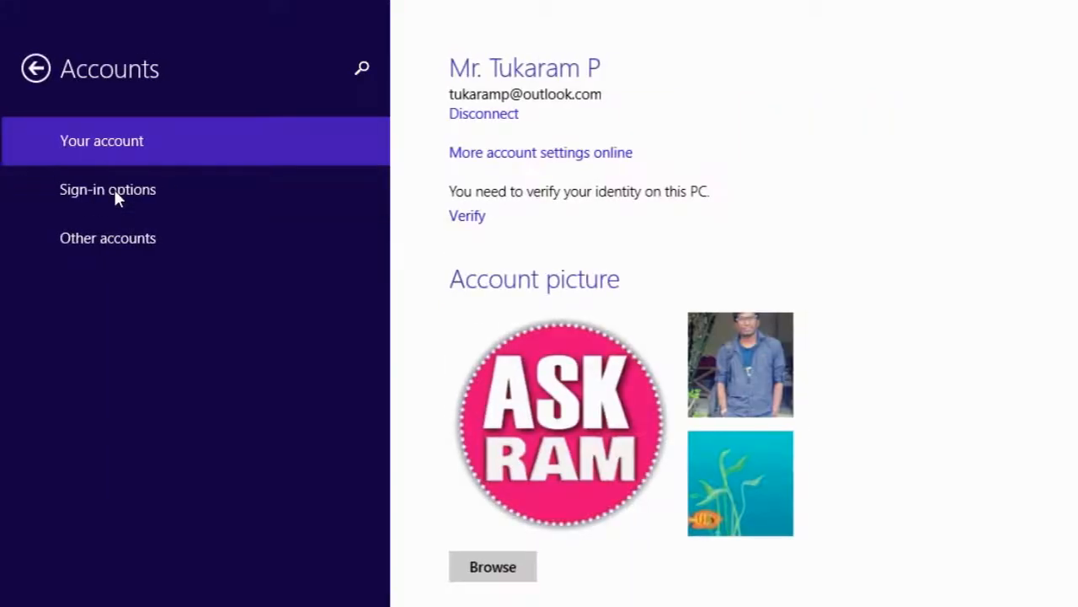